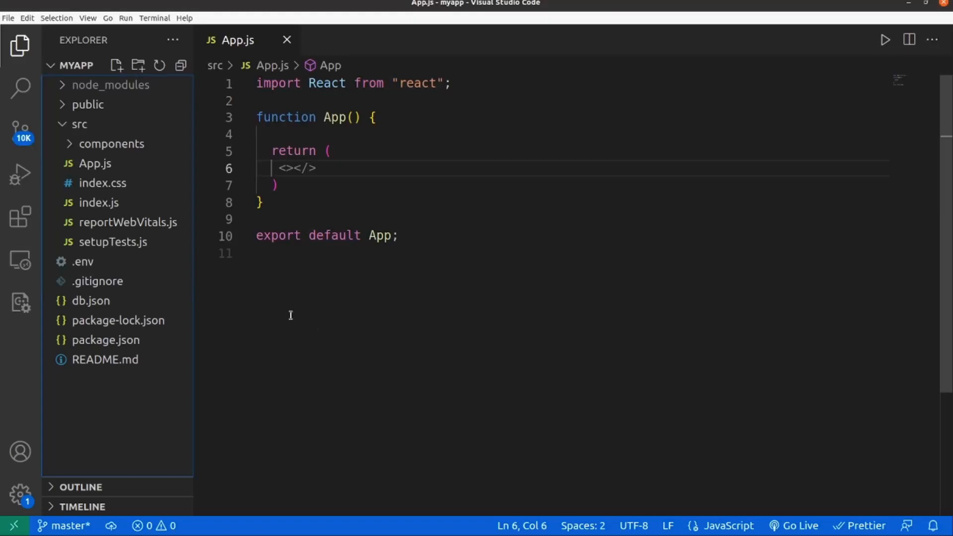
mouse_move(111, 144)
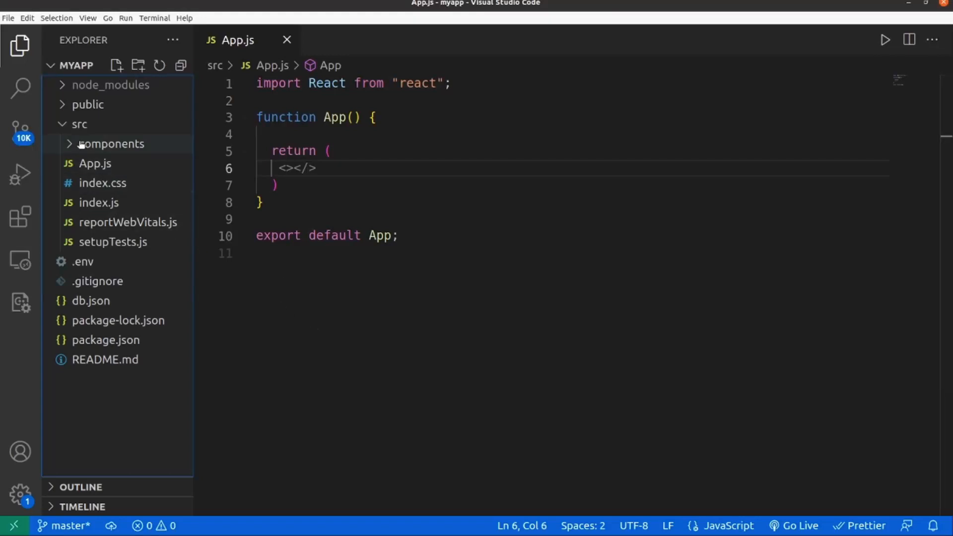
Create accordion.js in components with an exported MyAccordion skeleton returning an empty fragment.
click(116, 65)
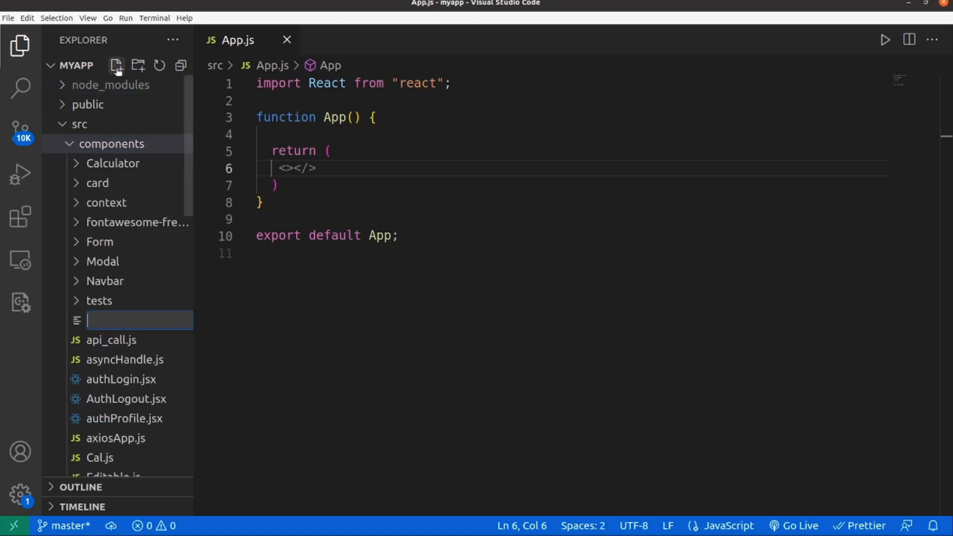
text(acd)
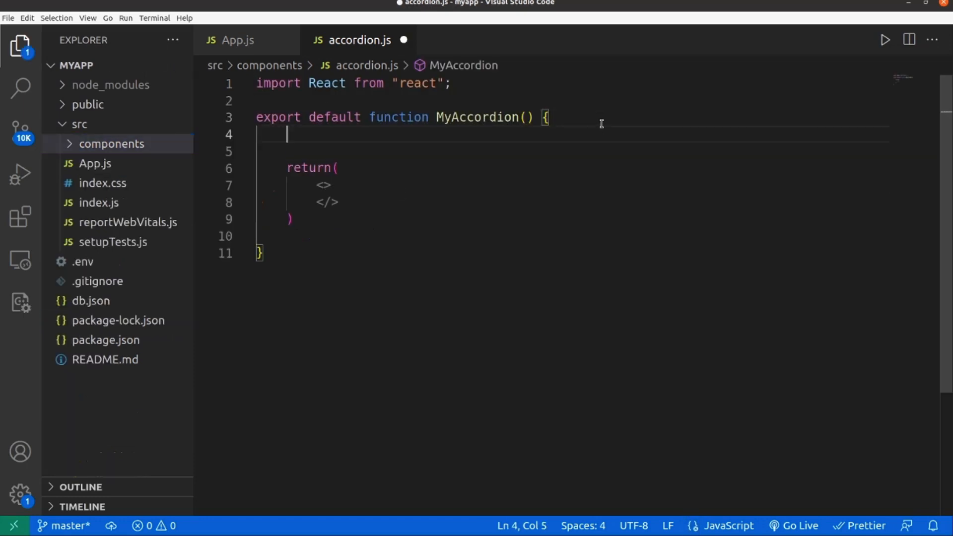
Declare let data = [ ... ] with item objects holding name ("item1") and description fields.
text(l)
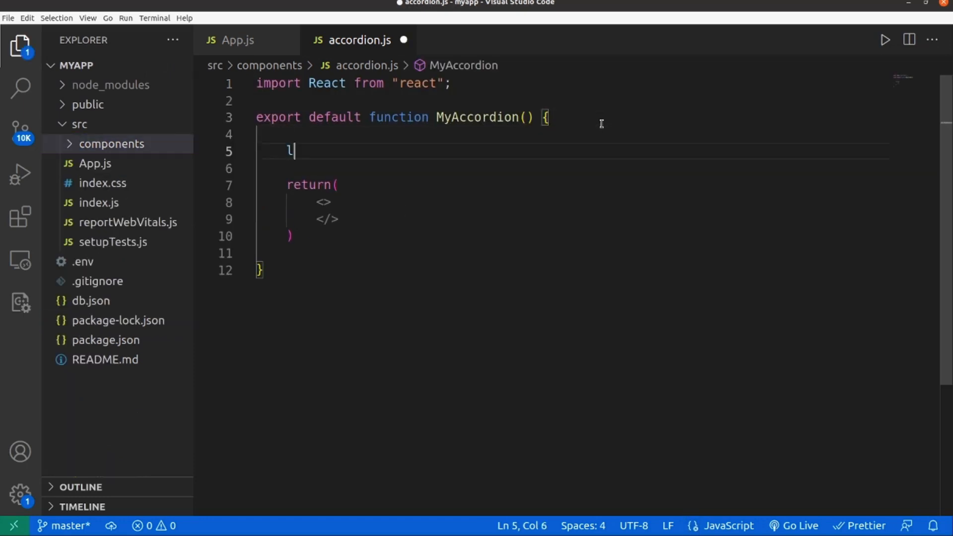
text(et data)
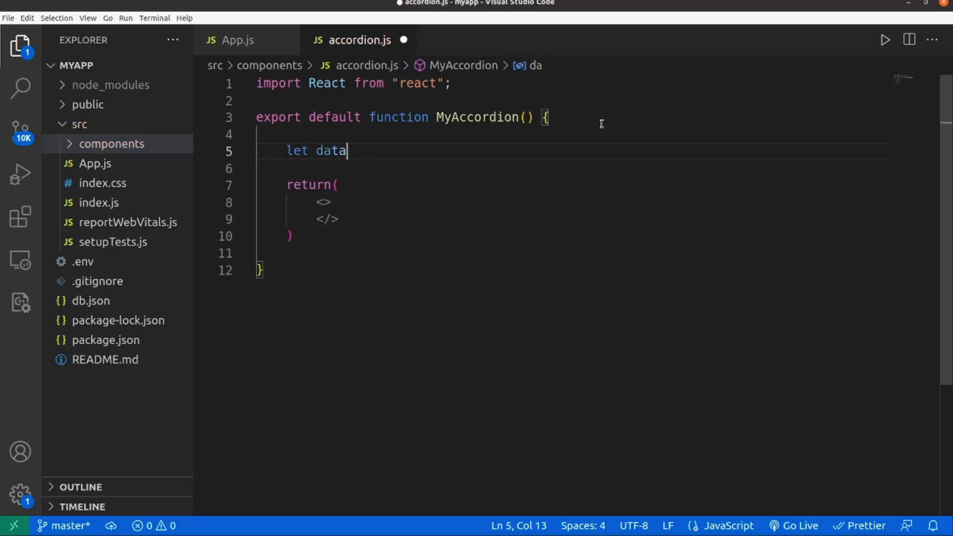
text(= [])
text({)
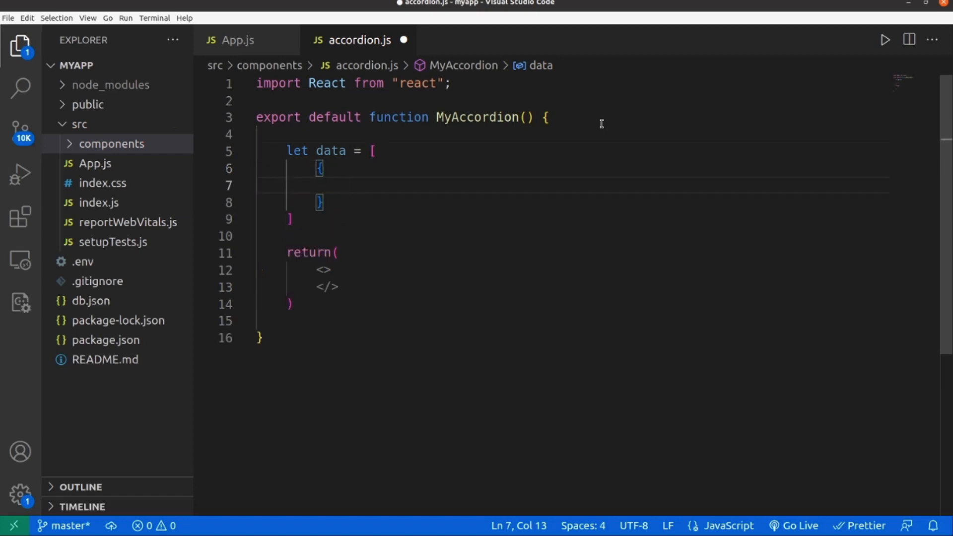
text(name)
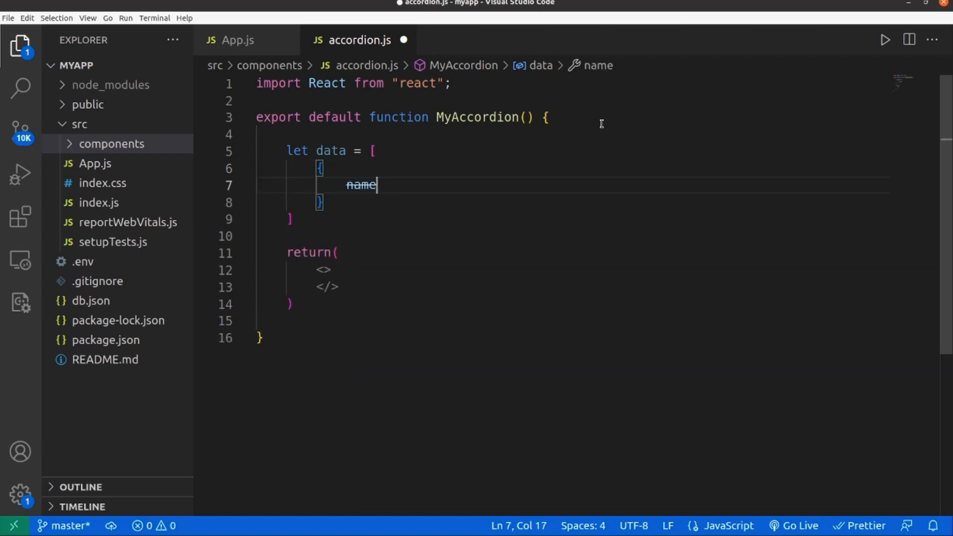
text(: "item1",)
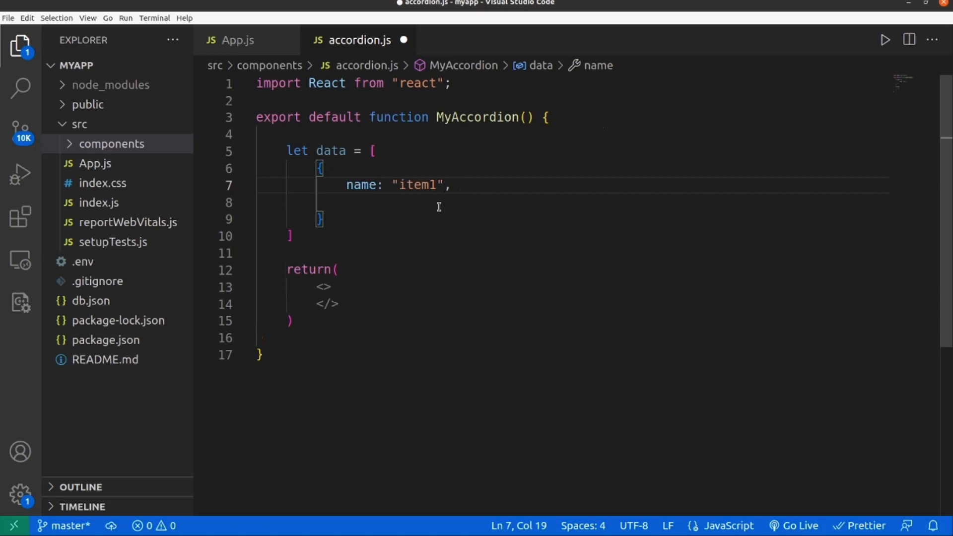
text(de)
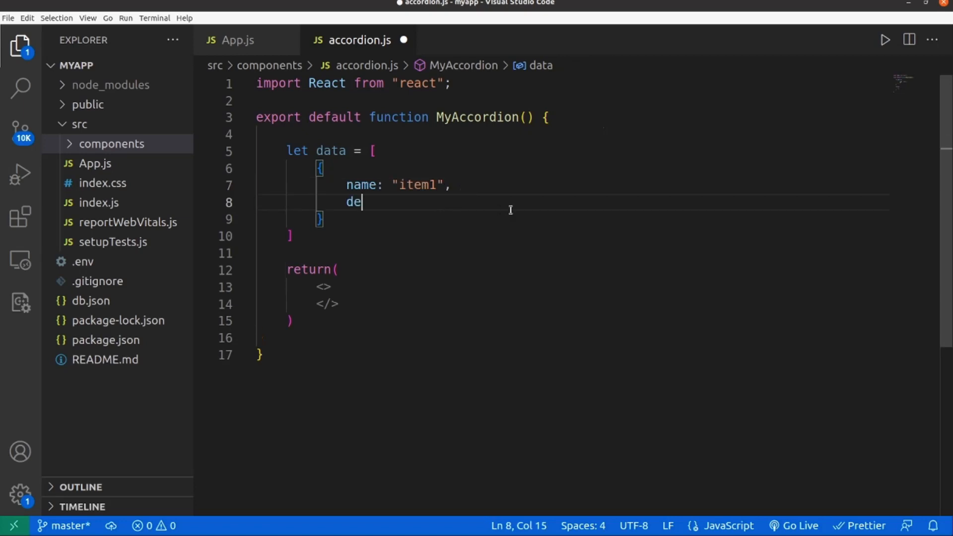
text(scription:)
text({)
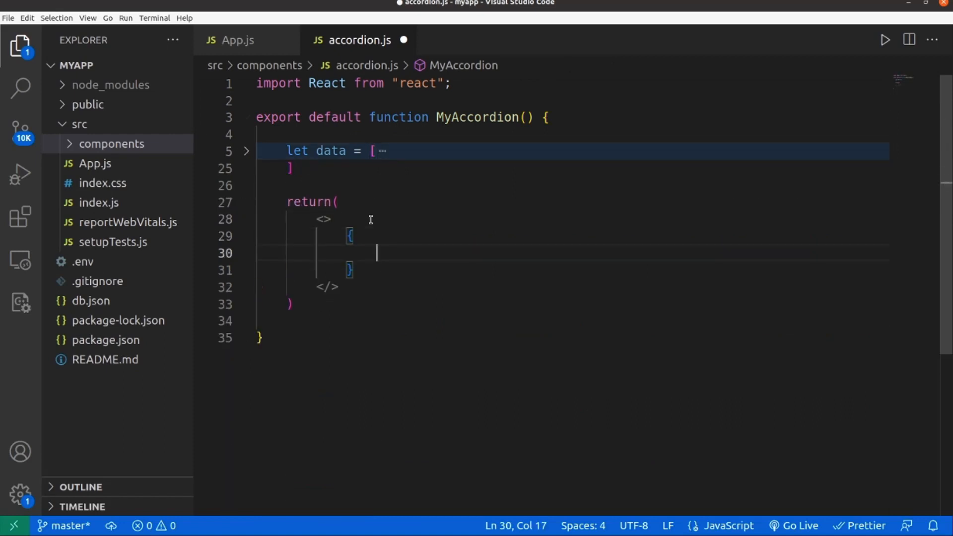
Map over data so each item renders an Accordion element, auto-importing Accordion from react-bootstrap.
text(data.map)
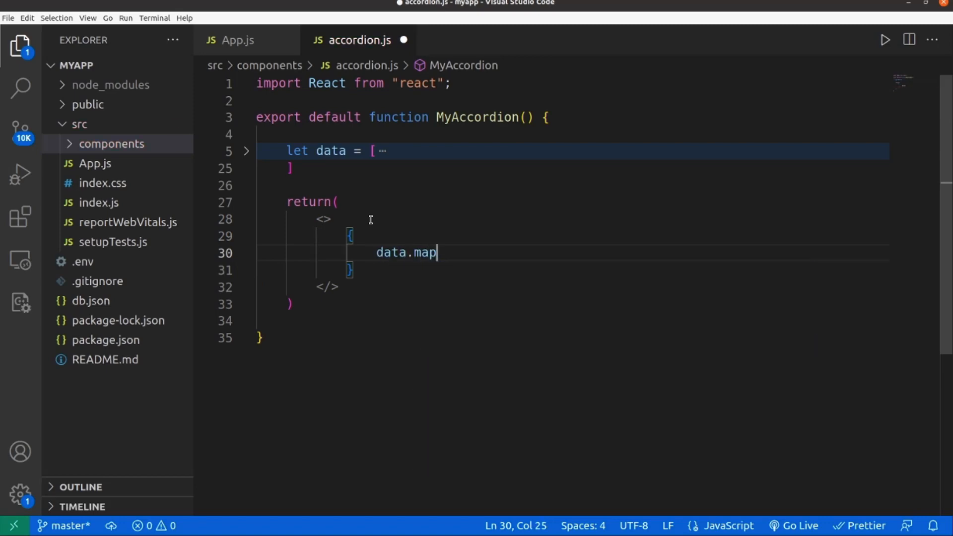
text(()
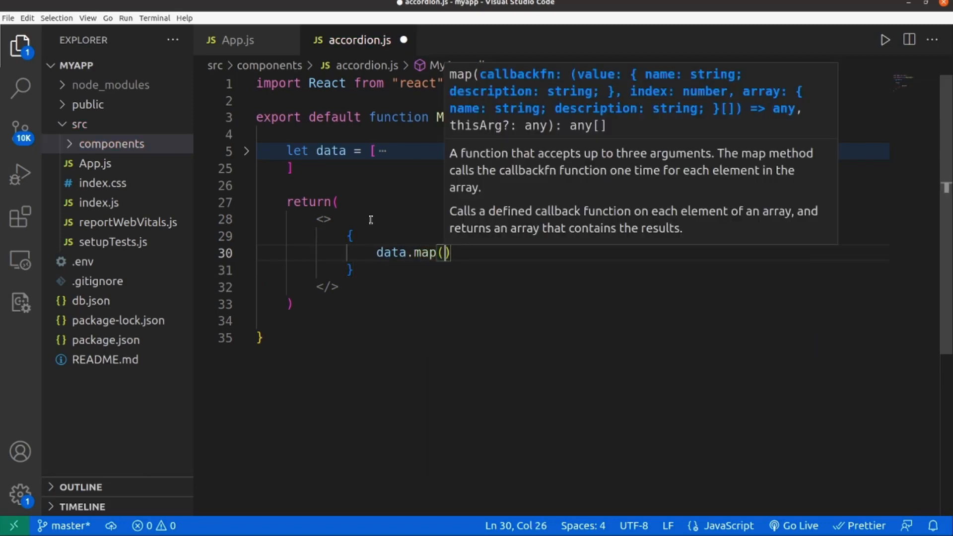
text(item)
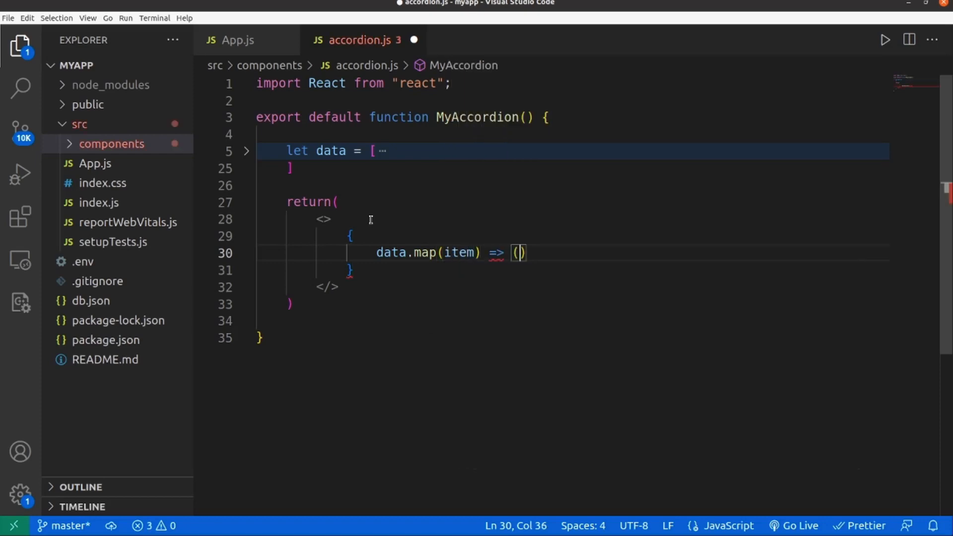
key(Enter)
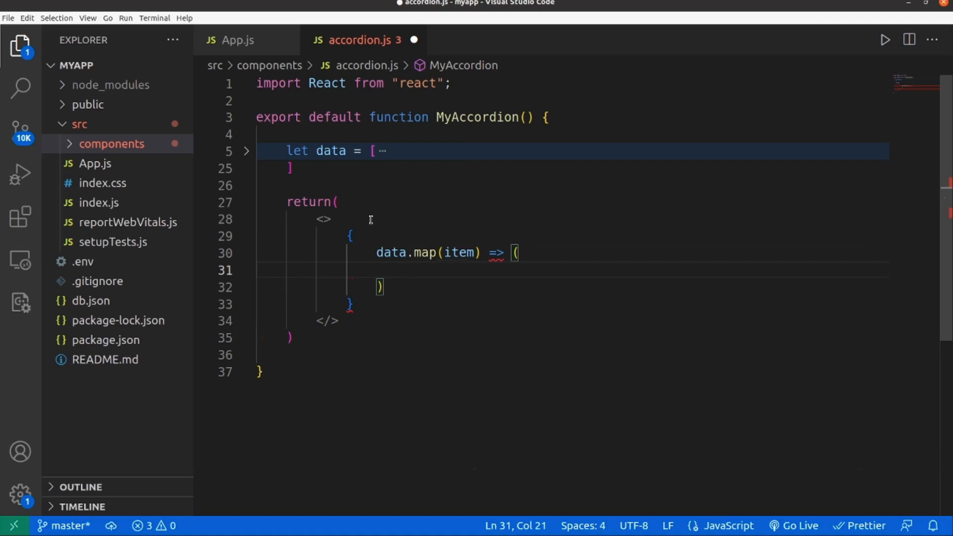
text(<)
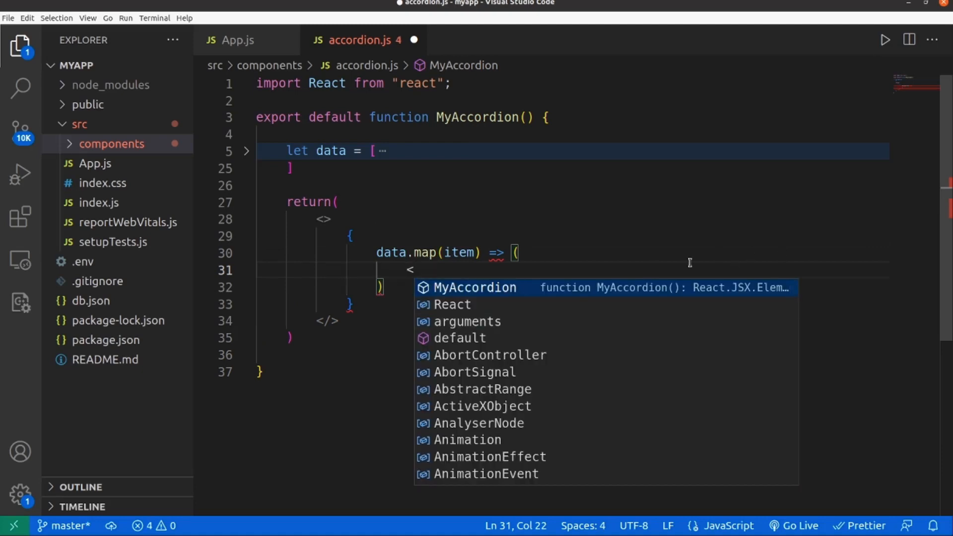
text(Accordion></Accordion>)
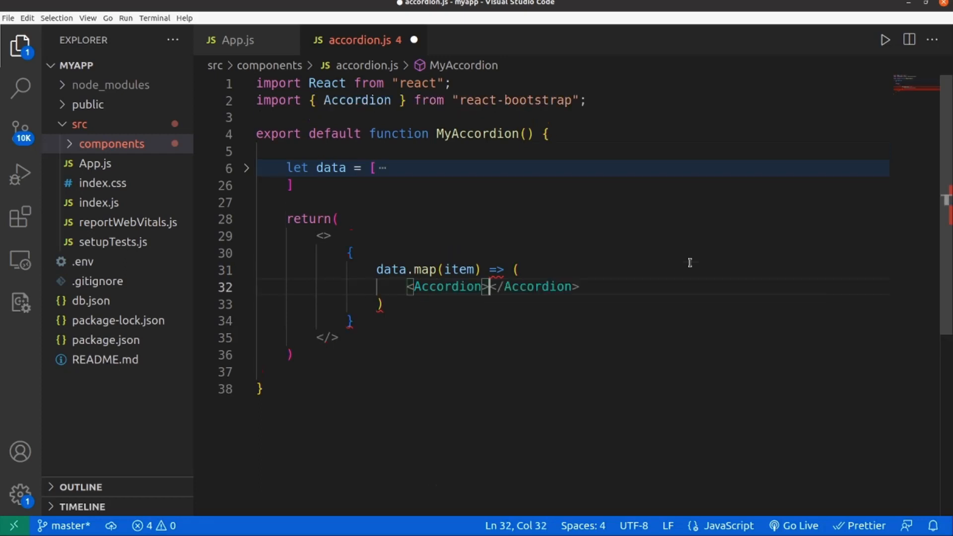
text(()
key(Enter)
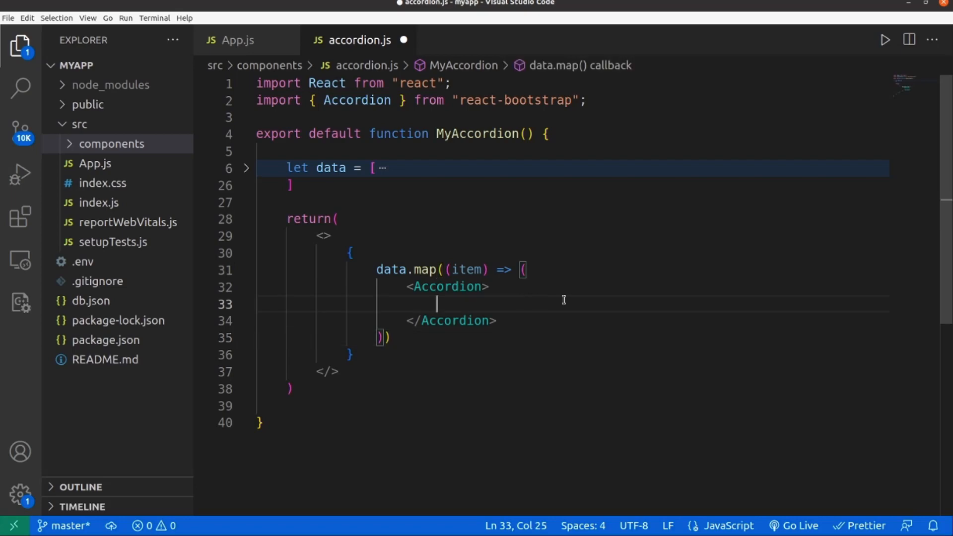
Add an Accordion.Header showing {item.name} inside each mapped Accordion.
text(<)
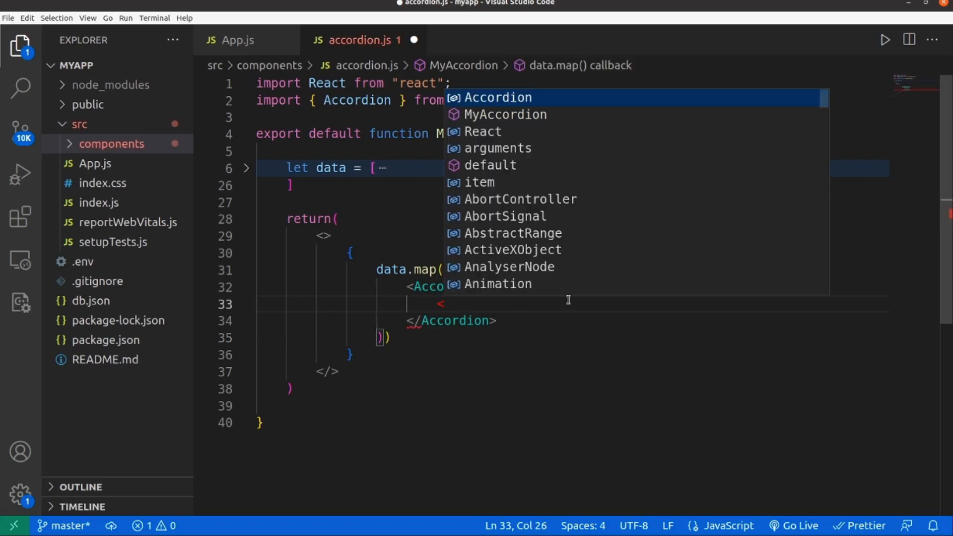
text(Acc)
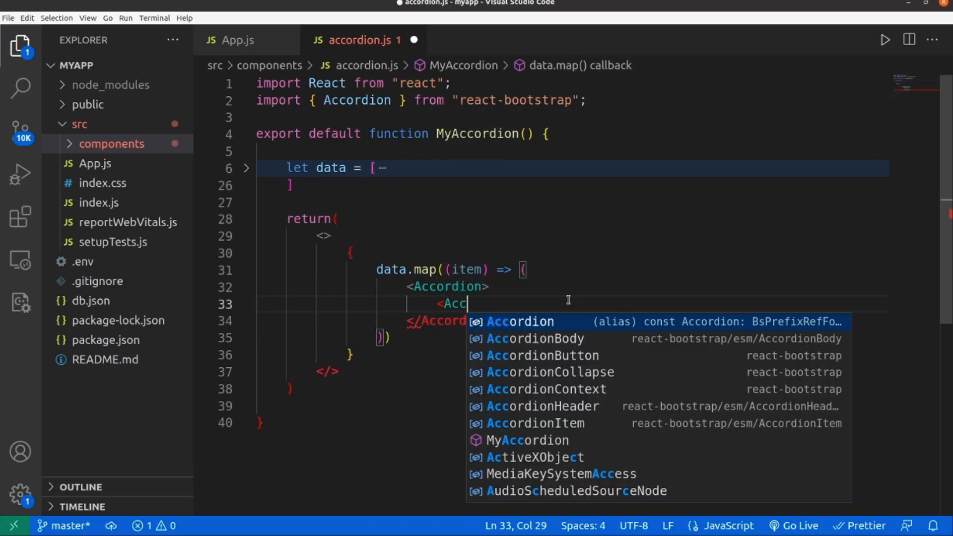
text(ordion.H)
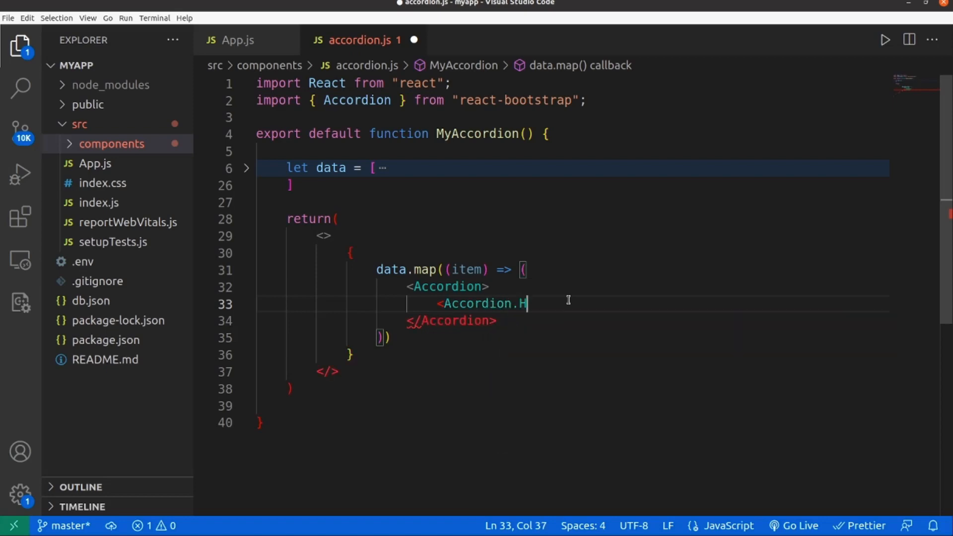
text(eader>)
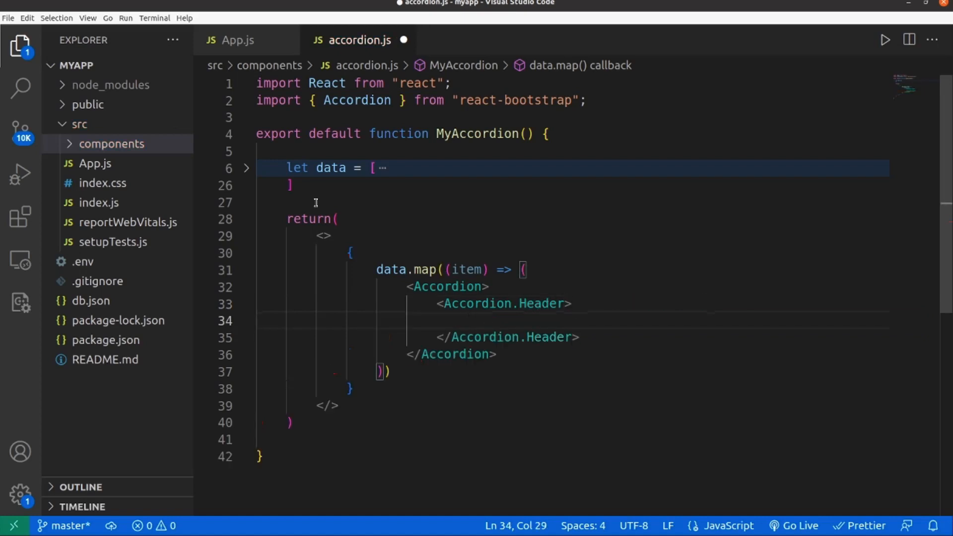
text({it)
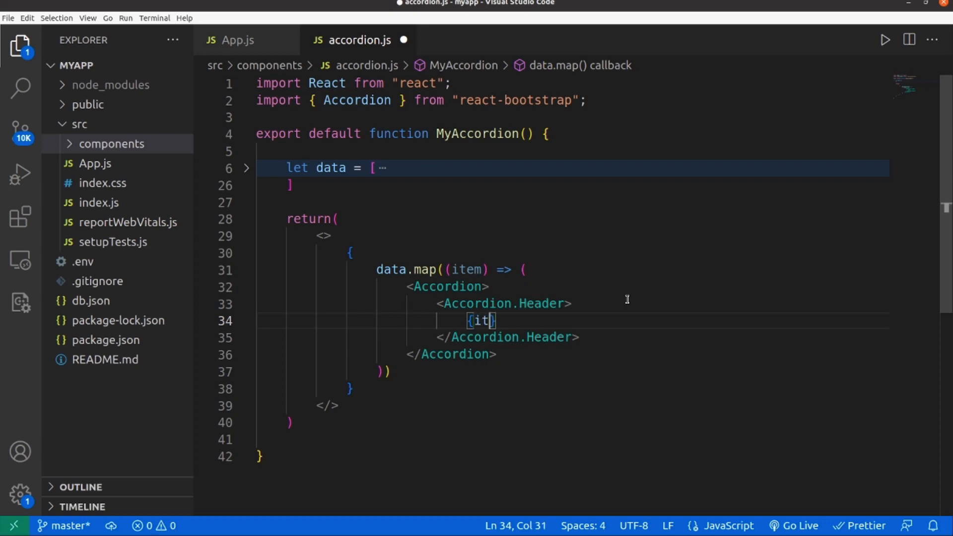
text(.)
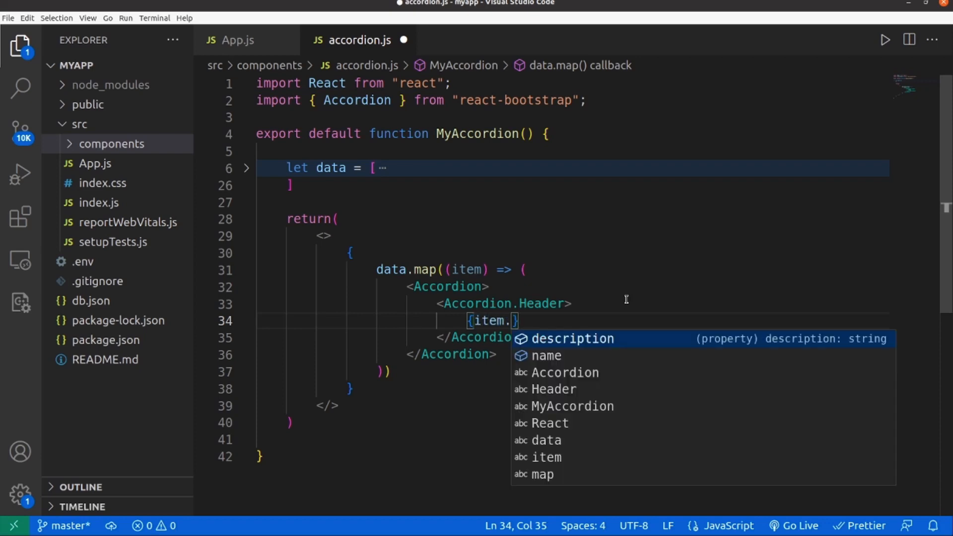
text(name)
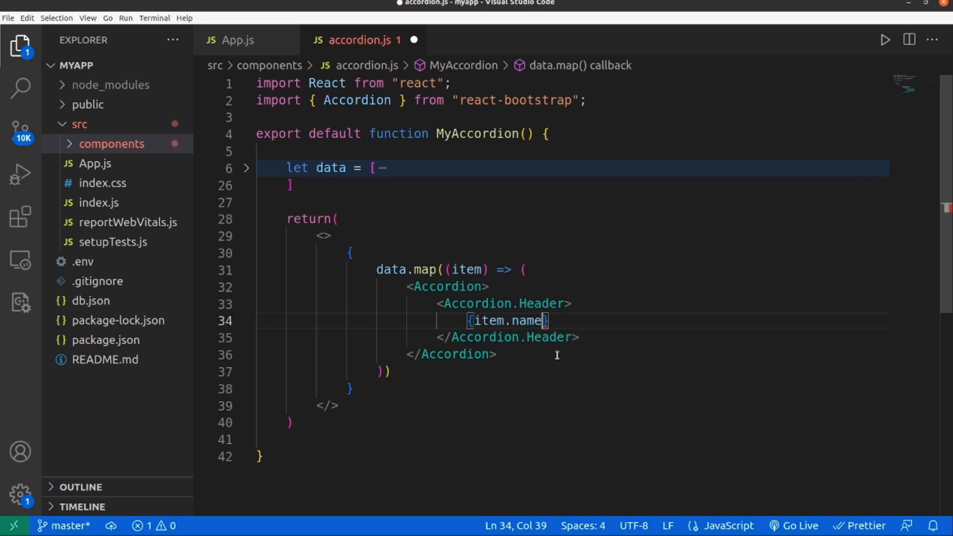
key(enter)
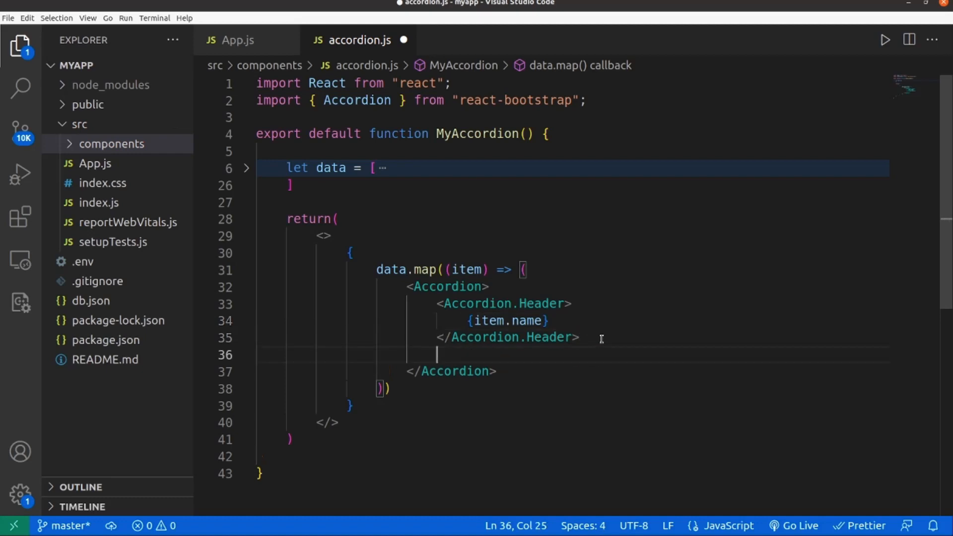
Add an Accordion.Body showing {item.description} and save accordion.js.
text(<A)
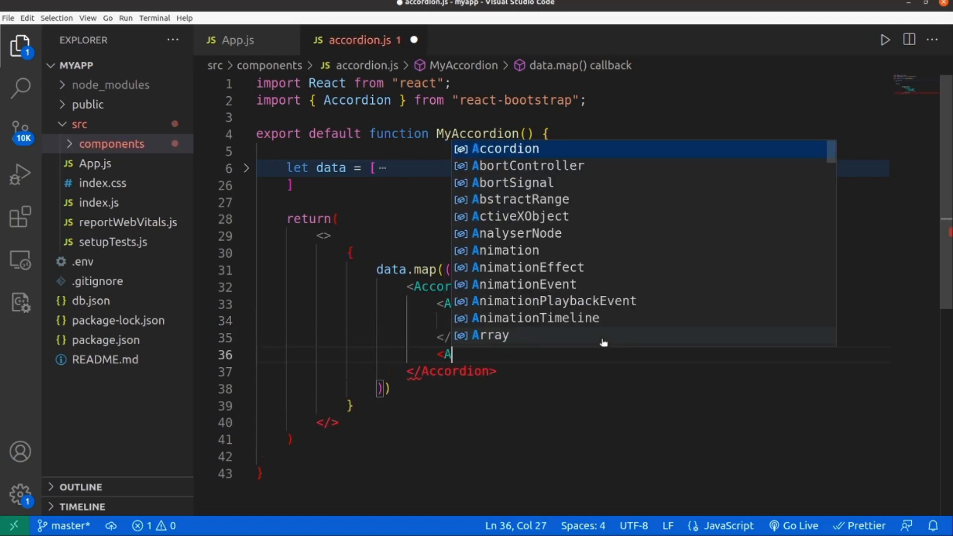
text(ccordion.B)
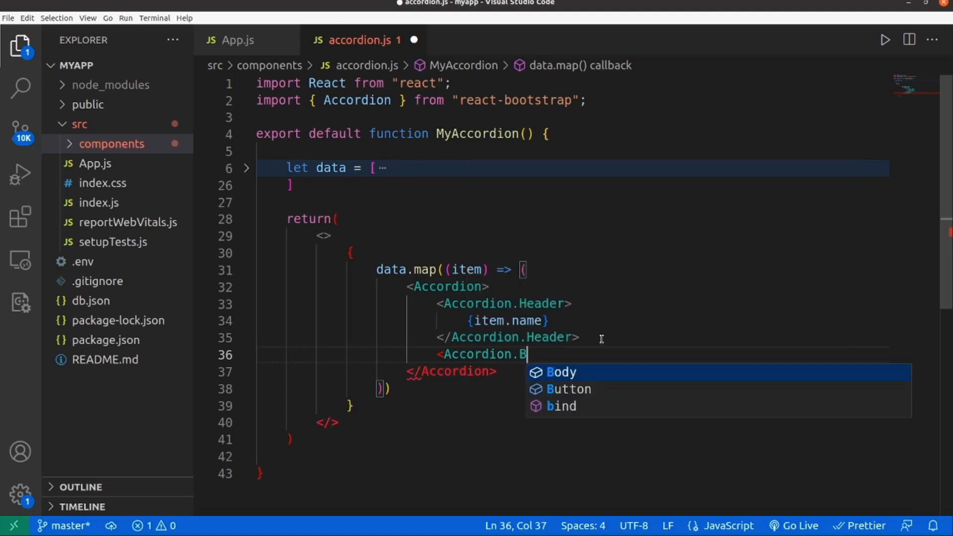
text(ody>)
text({)
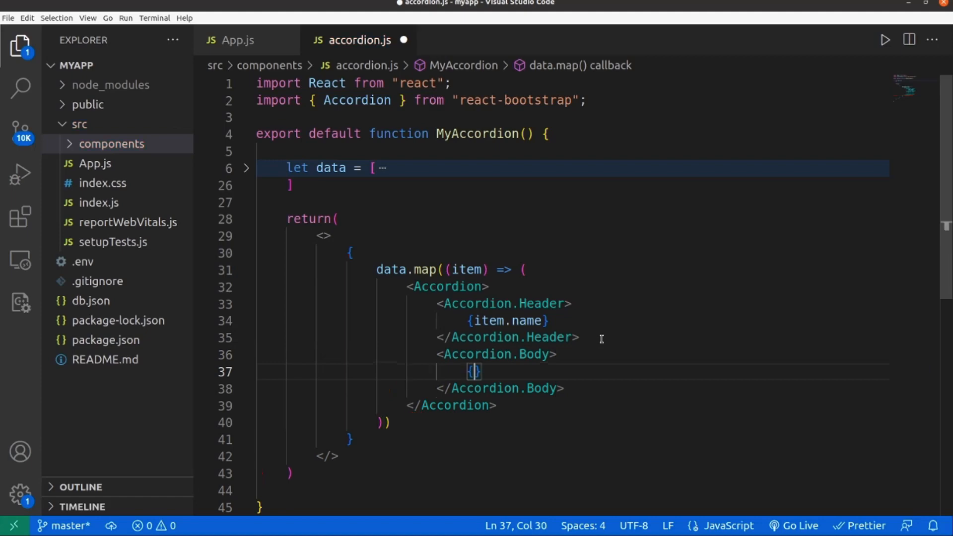
text(item.description)
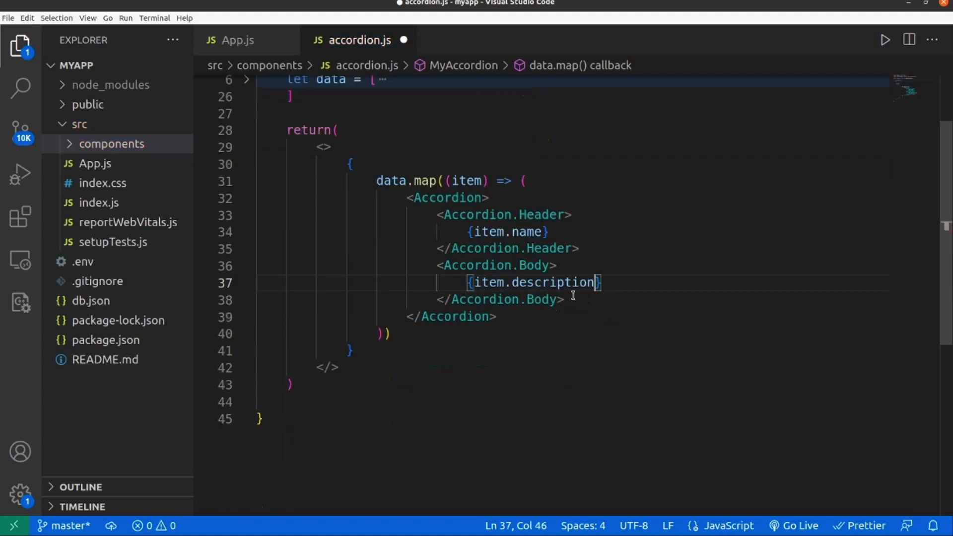
drag(490, 281, 497, 316)
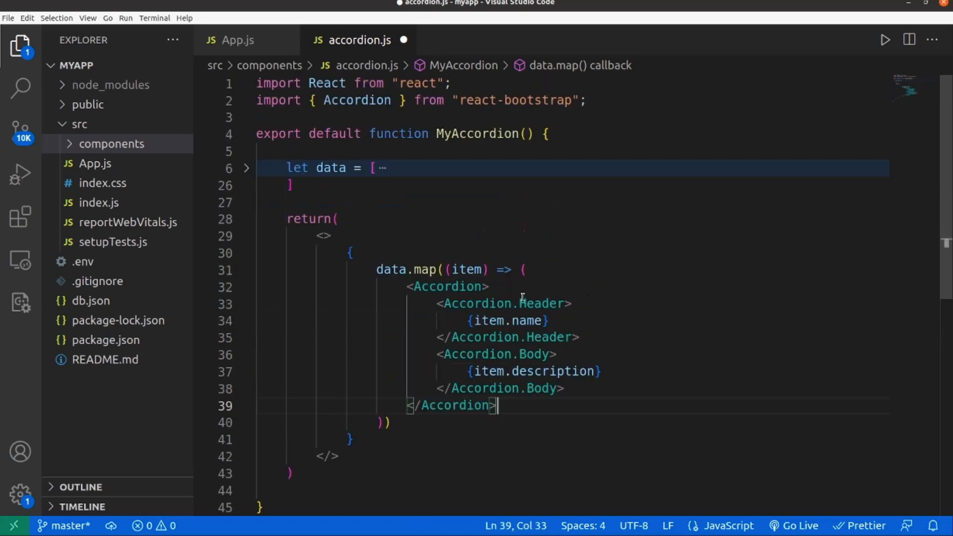
mouse_move(477, 247)
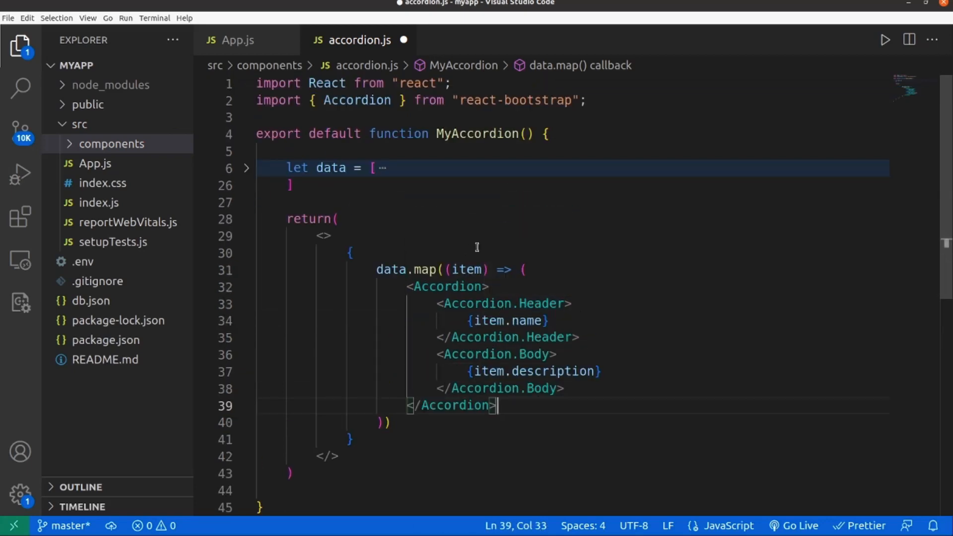
key(ctrl+s)
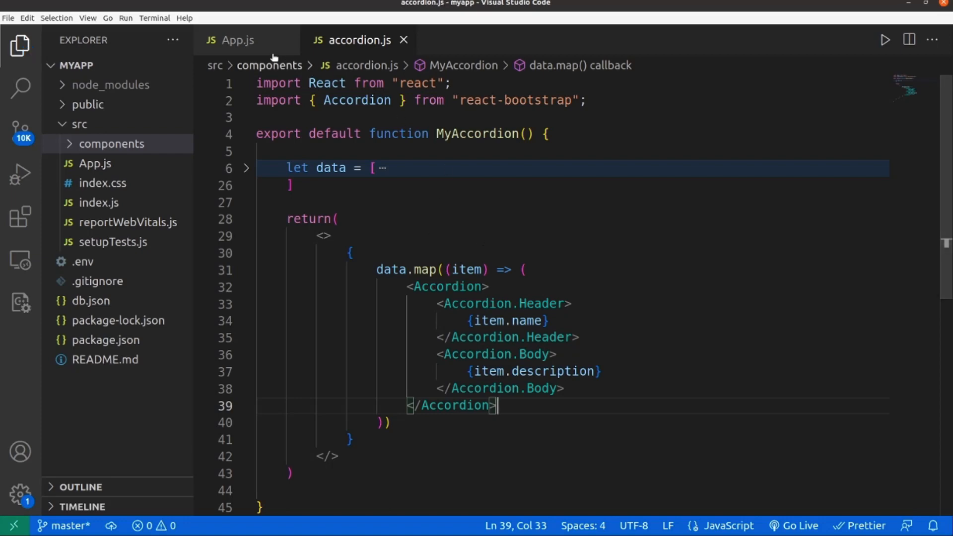
In App.js start an import path './../node_modules/bootstrap' using the bootstrap folder suggestion.
click(237, 40)
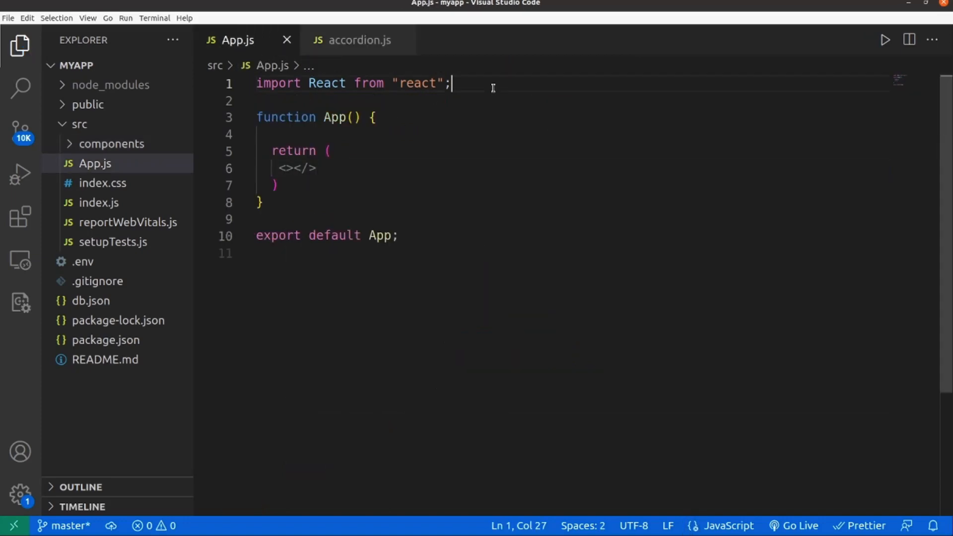
text(impo)
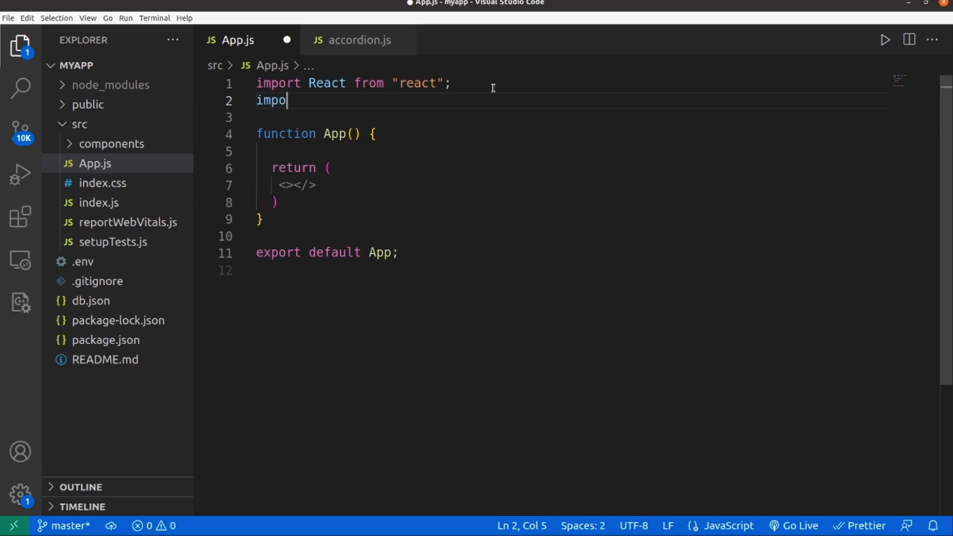
text(rt './)
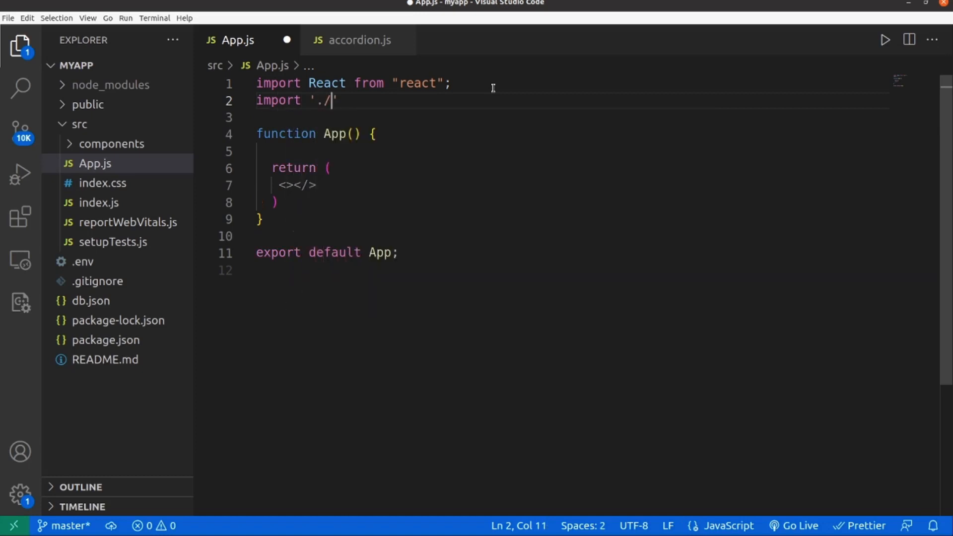
text(../)
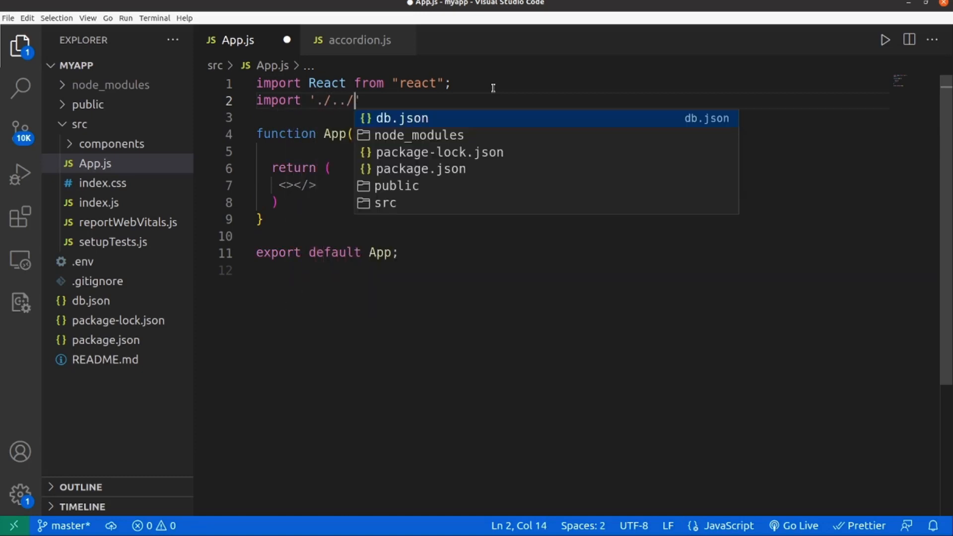
text(node_modules/)
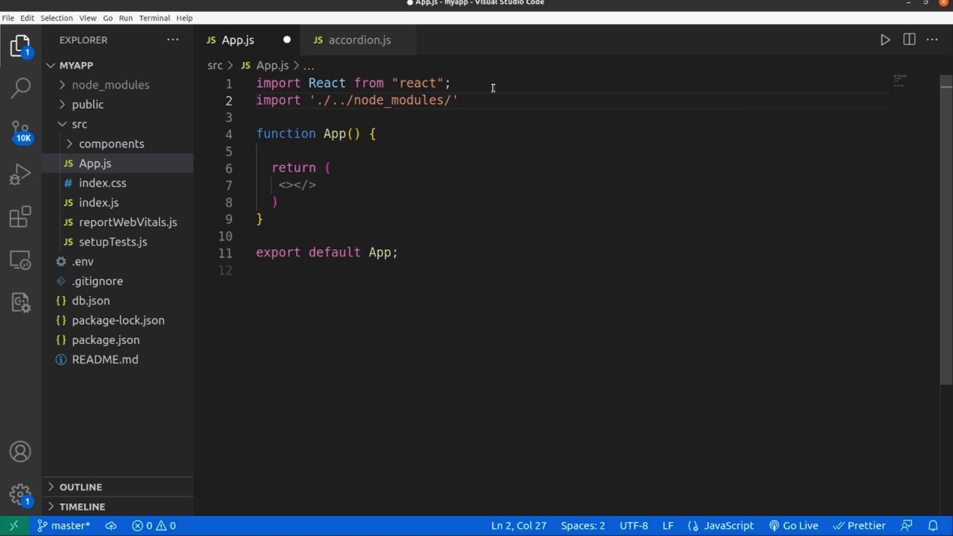
text(boo)
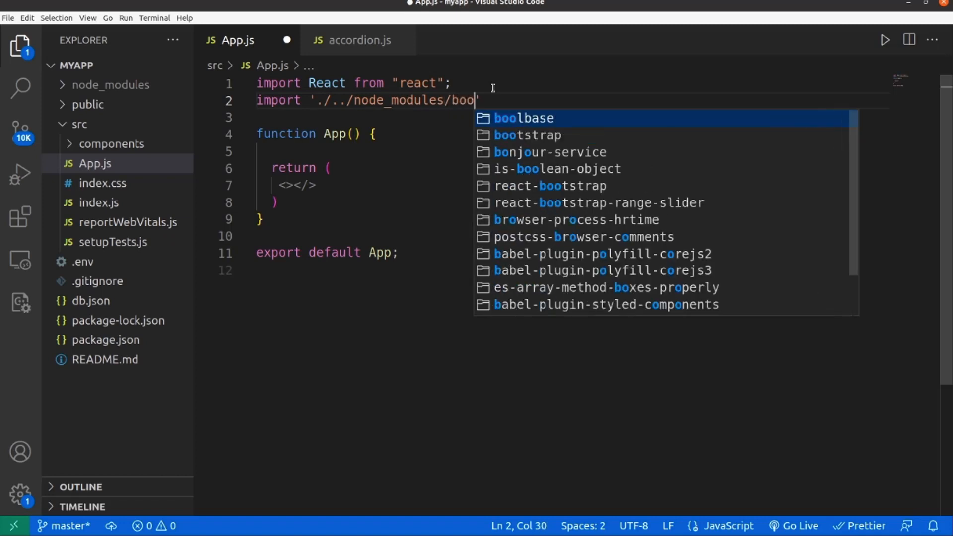
click(527, 135)
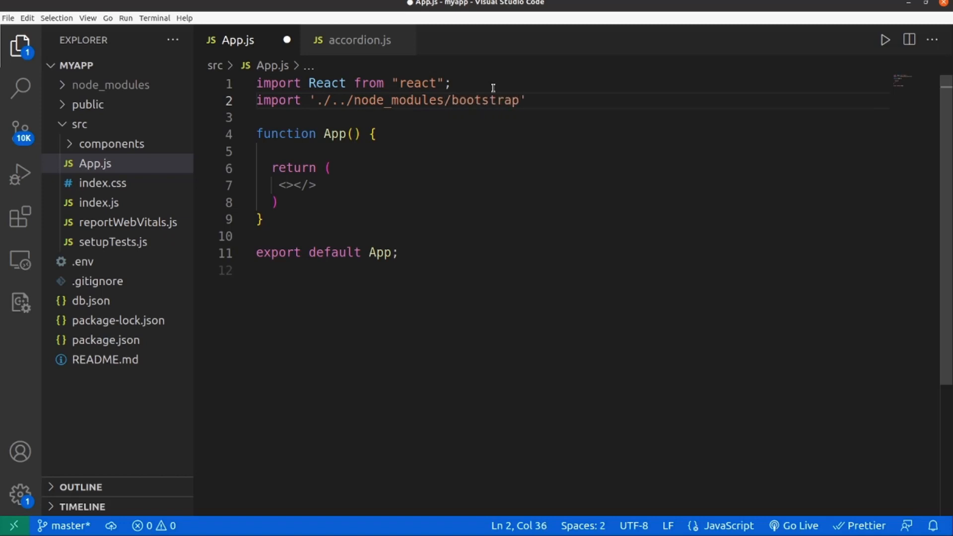
Complete the import to dist/css/bootstrap.min.css so App.js loads Bootstrap's minified CSS.
text(/)
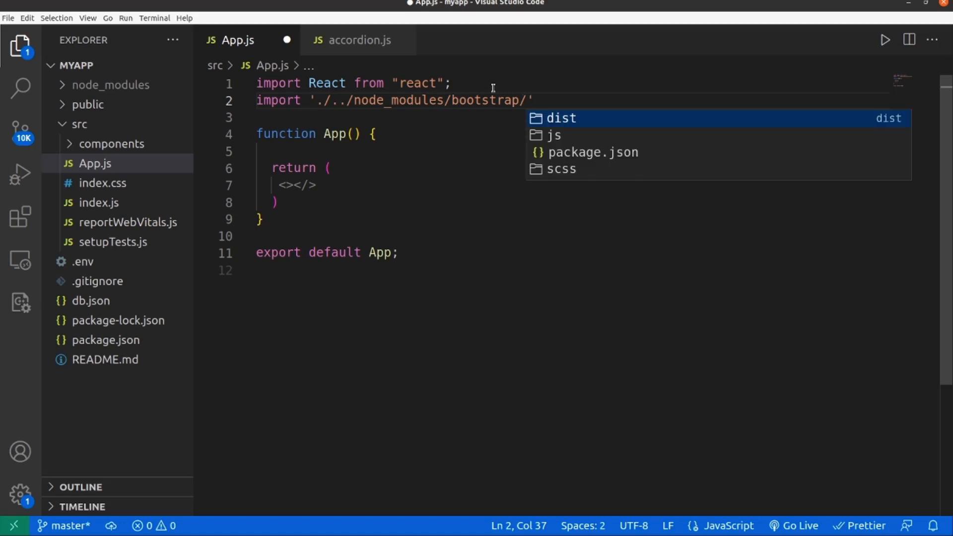
text(dist/css/)
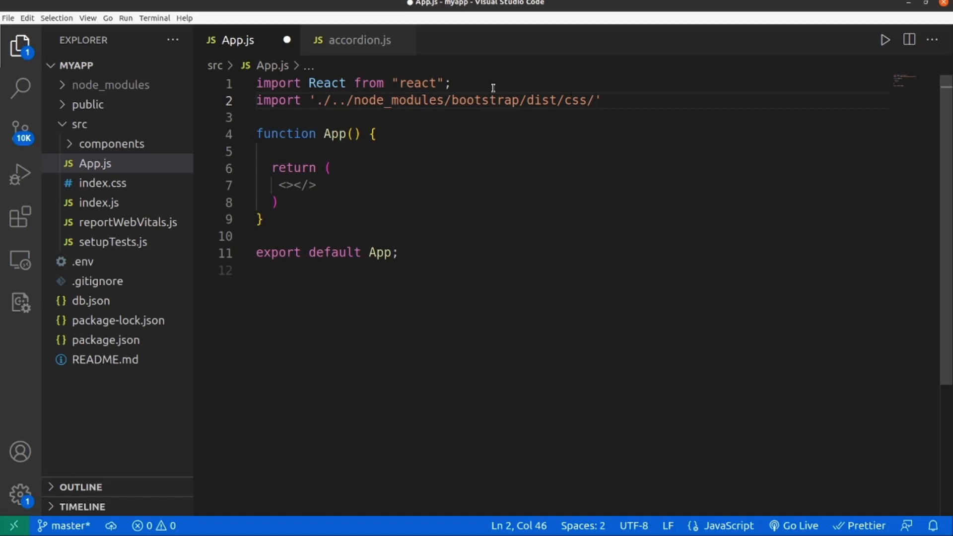
text(bootstrap.min)
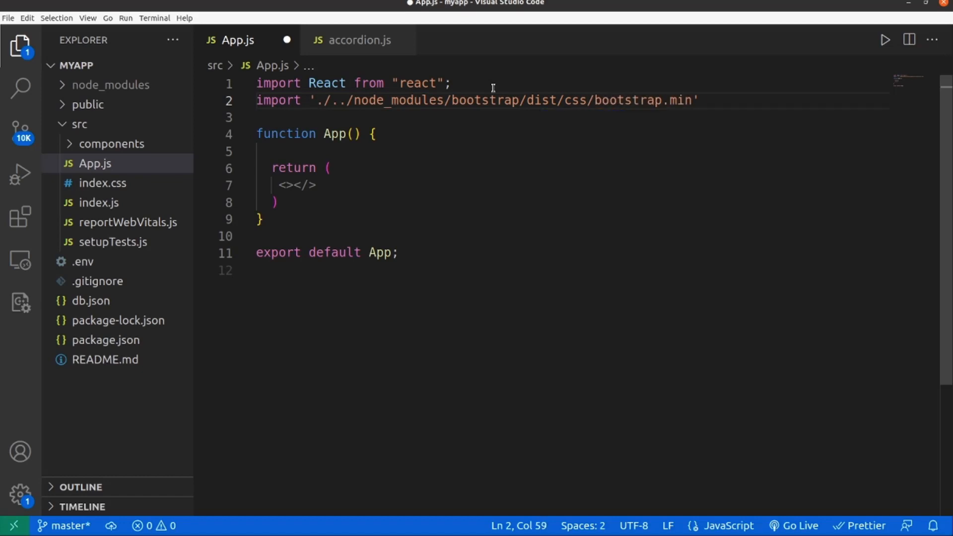
text(.css)
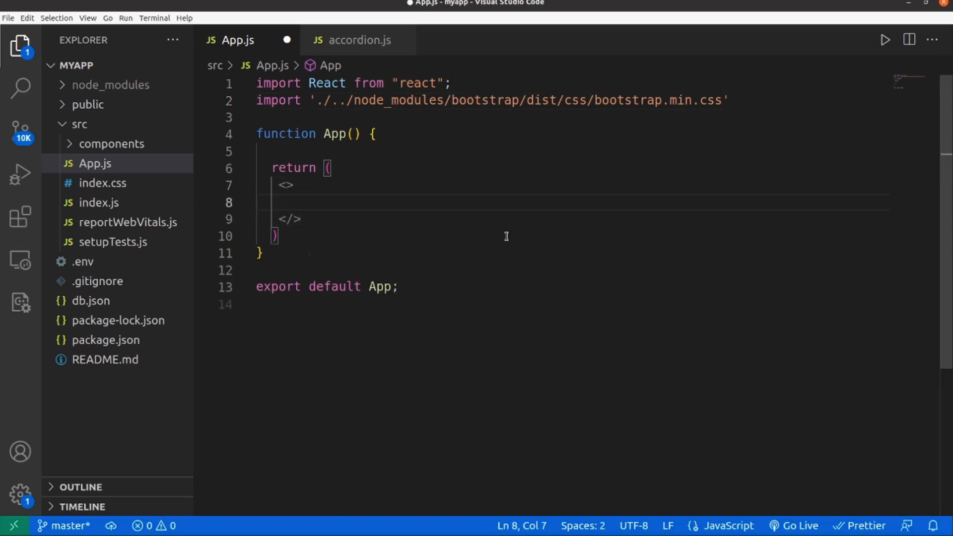
Render <MyAccordion /> in App with its auto-import, check the items in Chrome, and return to accordion.js.
text(<My)
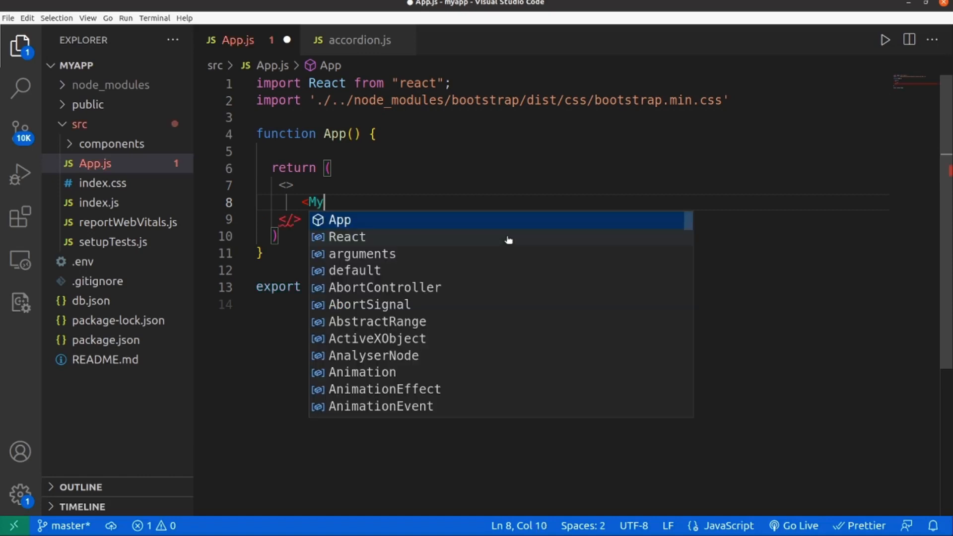
key(Tab)
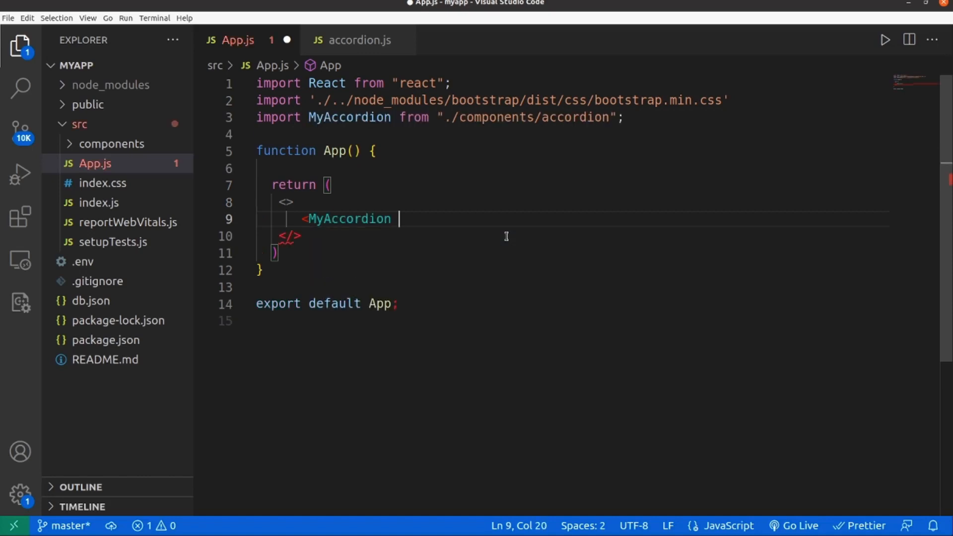
text(/>)
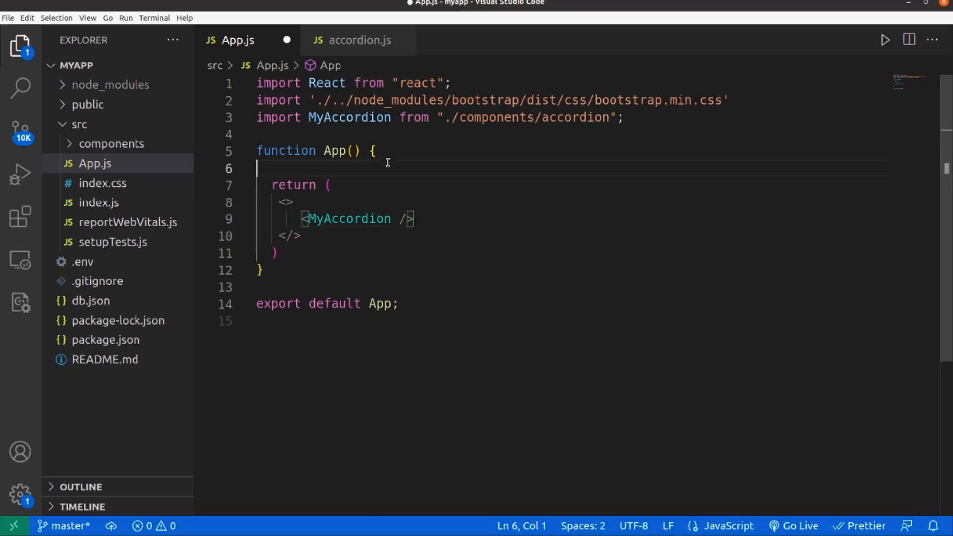
click(358, 39)
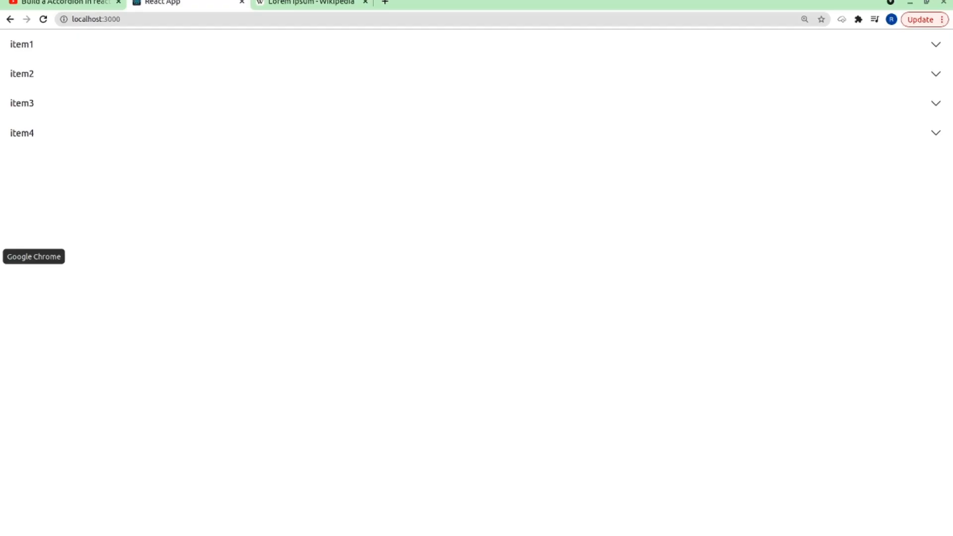
click(21, 44)
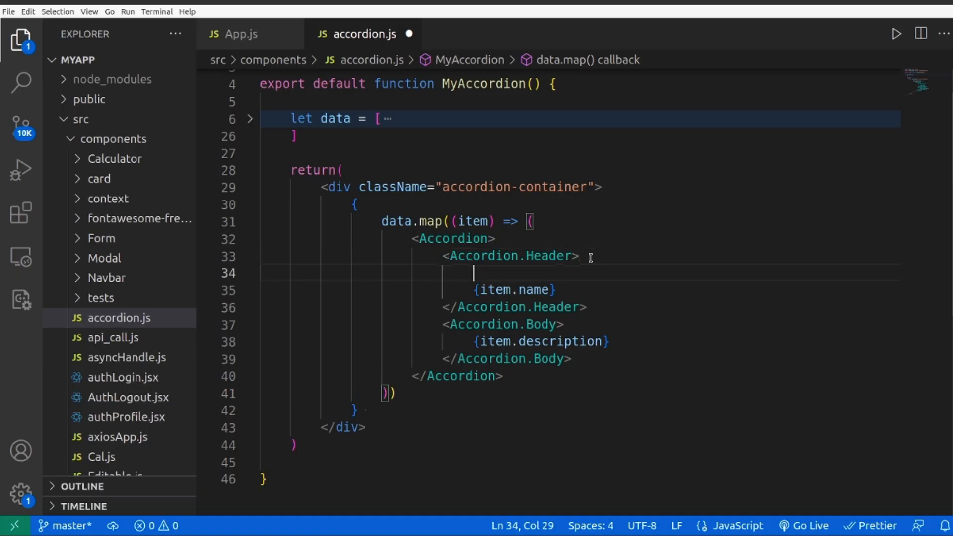
Wrap {item.name} in an h3 heading and {item.description} in small text.
text(<h3></h3>)
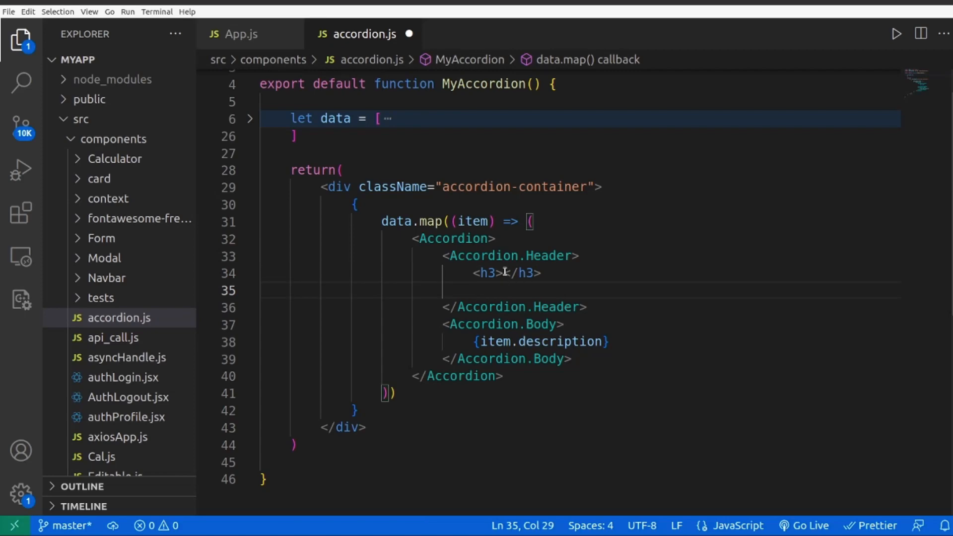
text({item.name})
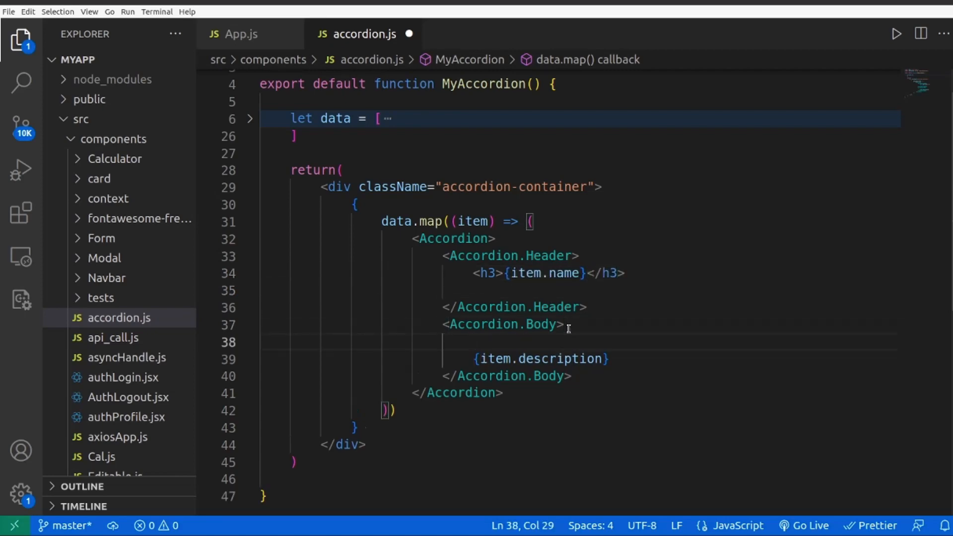
text(<small>)
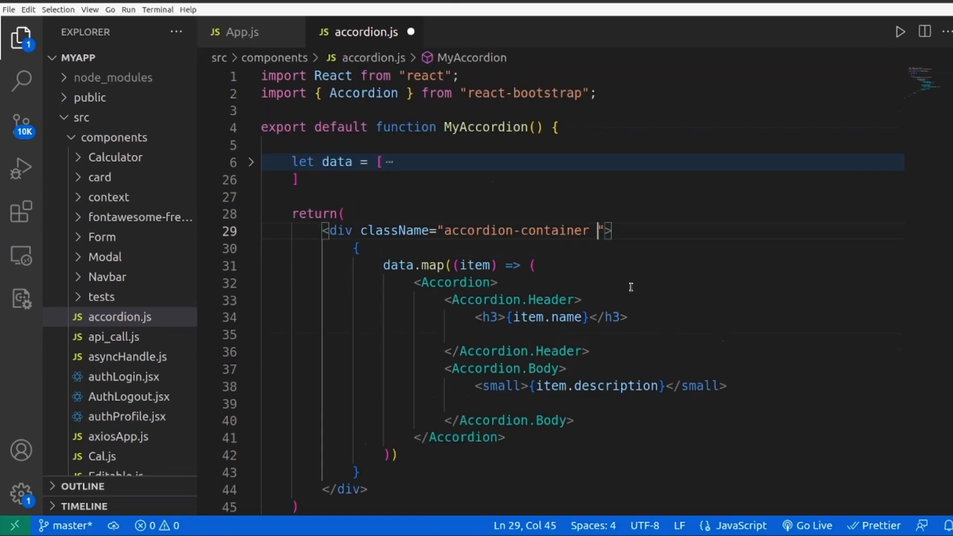
Give the wrapper div the container and mt-5 classes, then expand item3 in Chrome to test.
text(container)
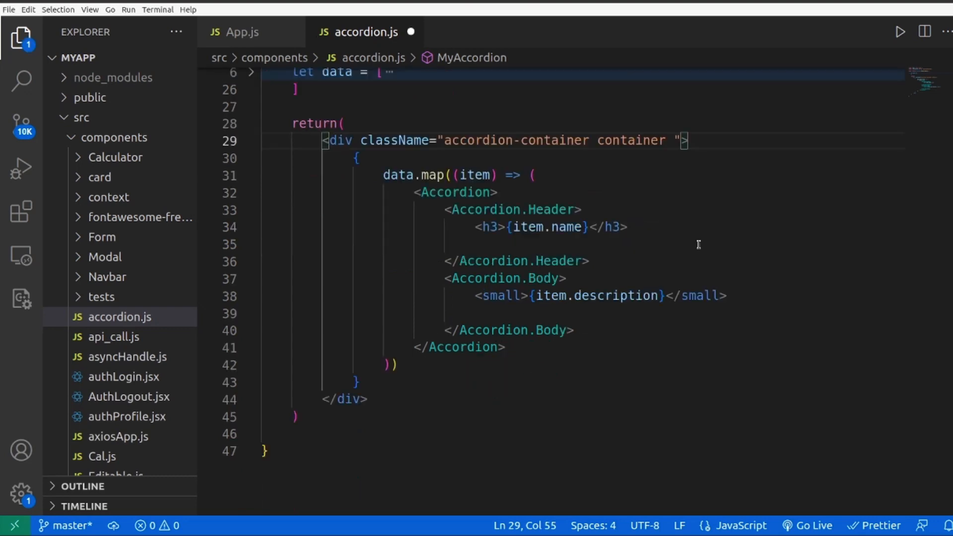
text(mt-5)
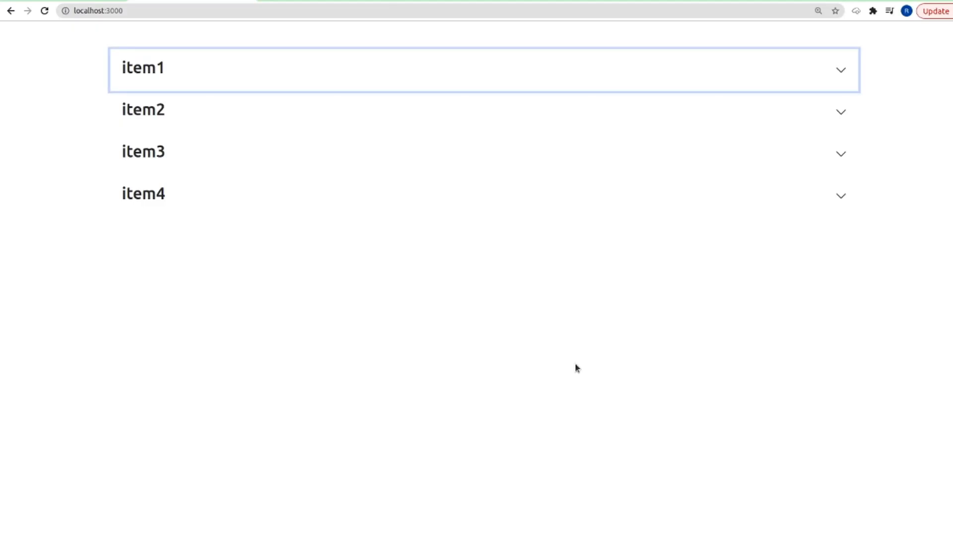
mouse_move(838, 113)
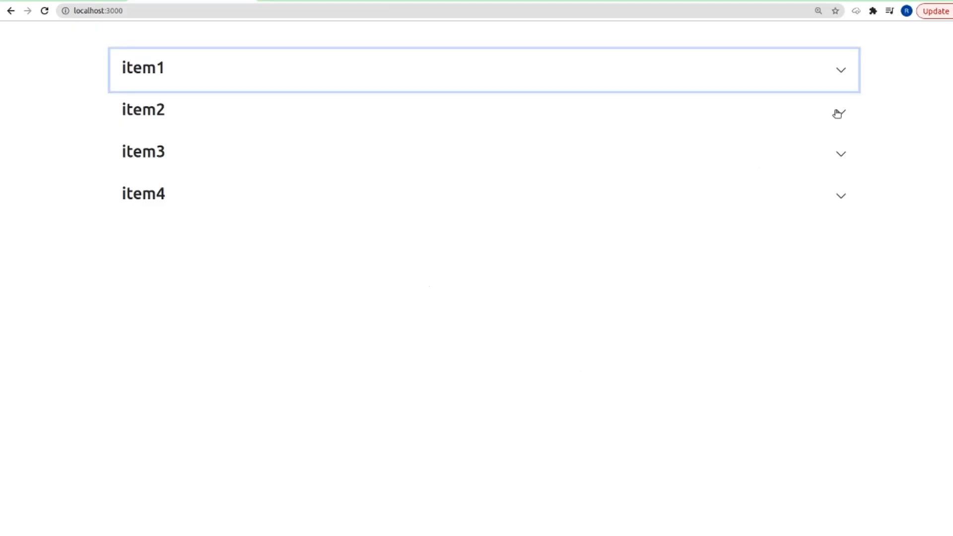
click(143, 110)
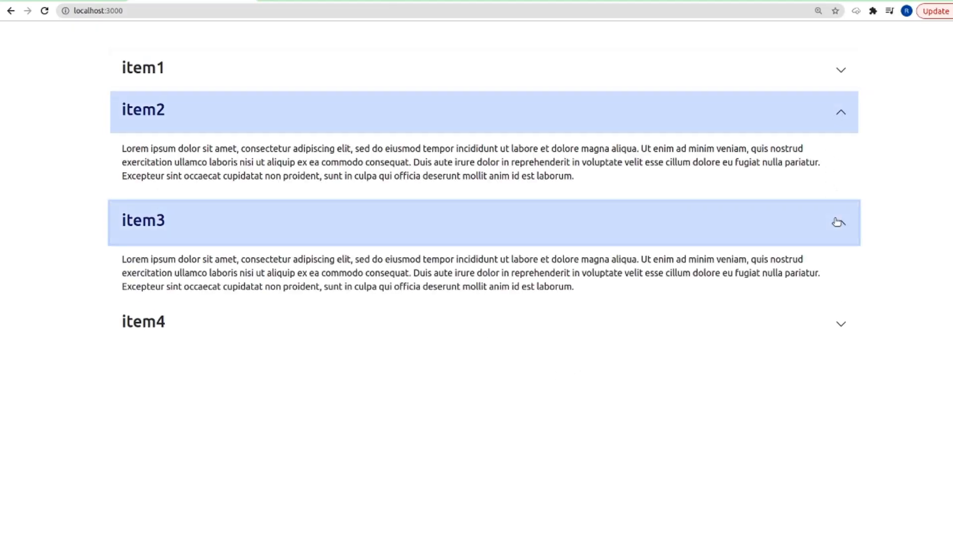